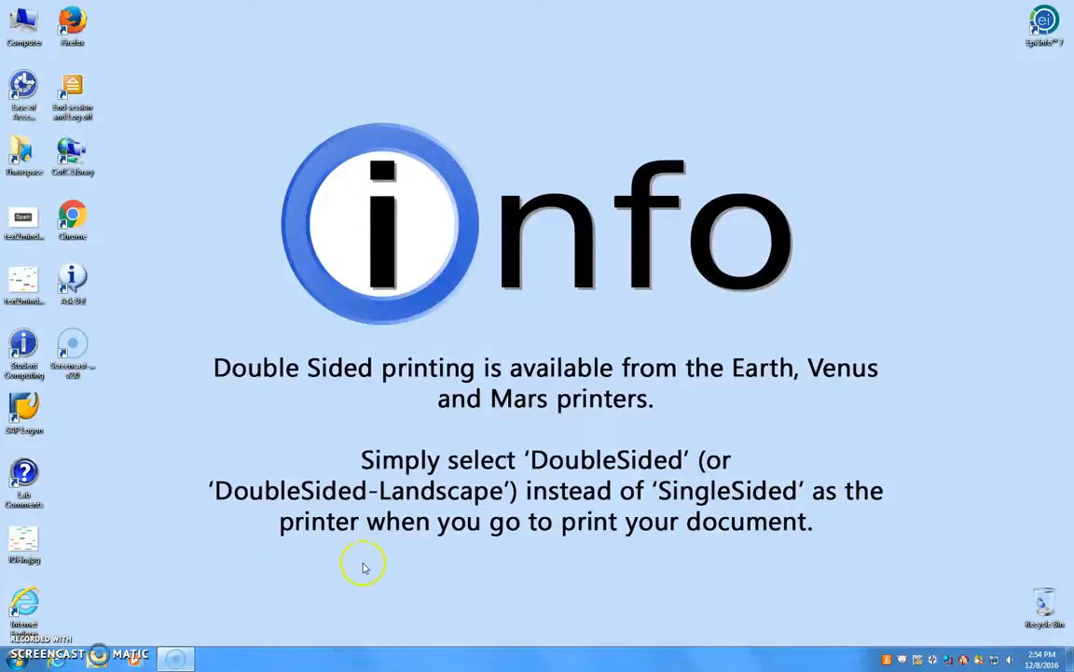
{"action": "mouse_move", "coordinate": [373, 511]}
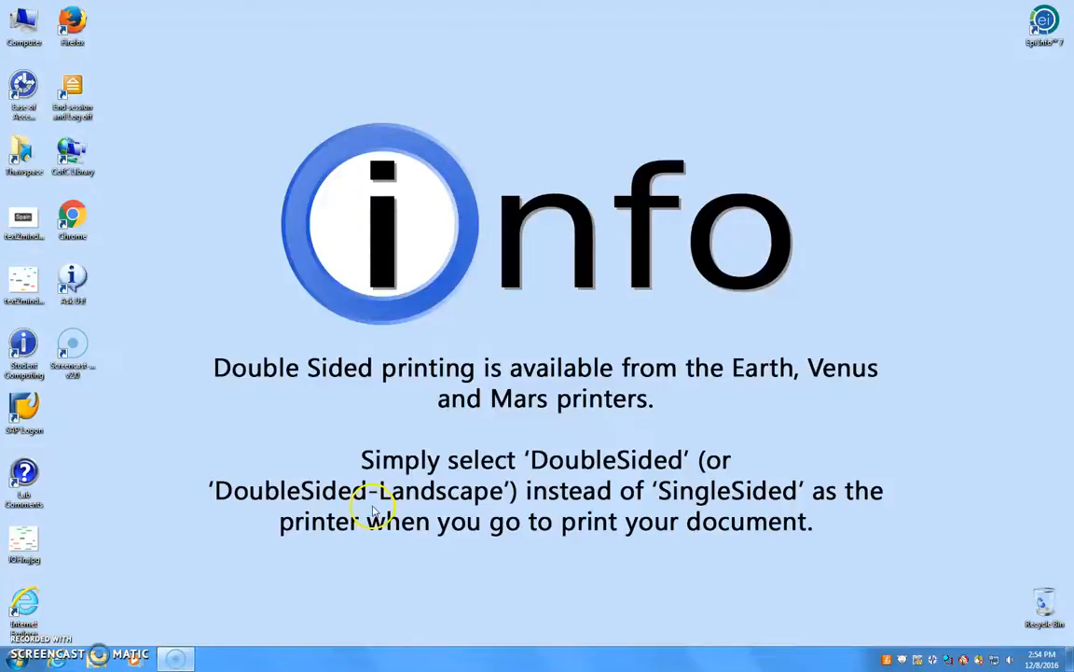
{"action": "mouse_move", "coordinate": [536, 339]}
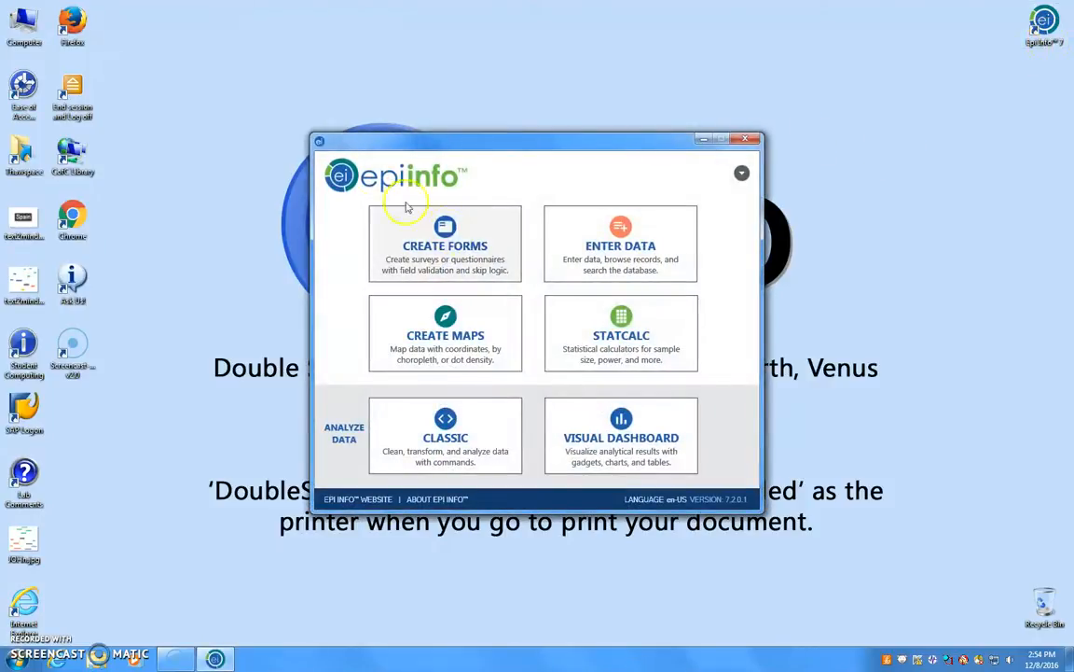
{"action": "mouse_move", "coordinate": [445, 244]}
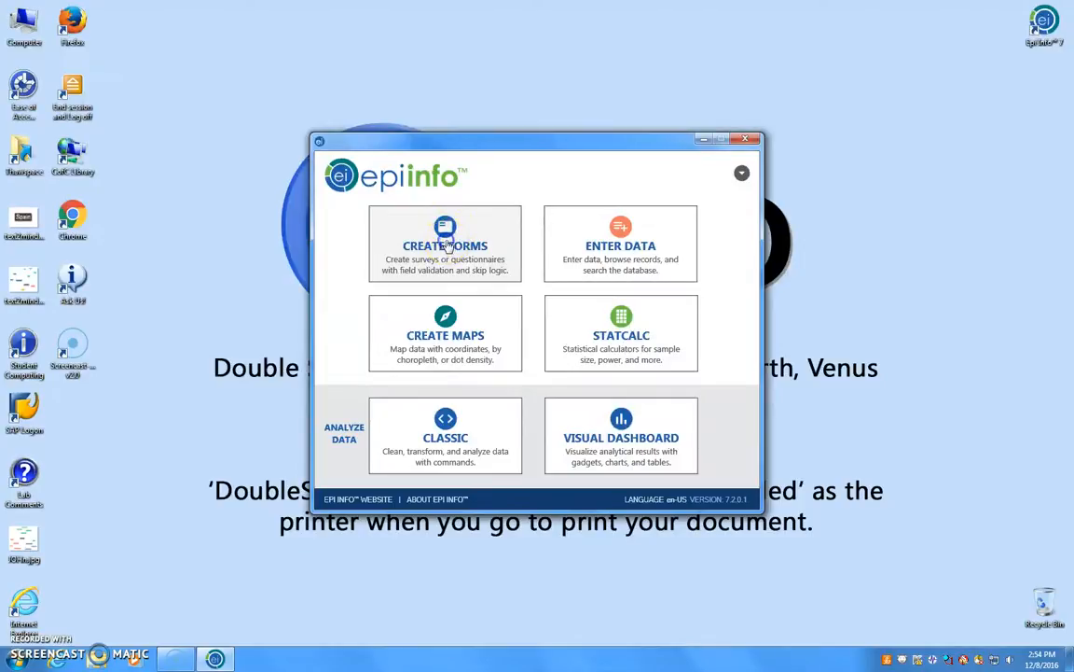
Step: Create a new project named Sample from Create Forms, overwriting the existing Sample project
{"action": "left_click", "coordinate": [445, 244]}
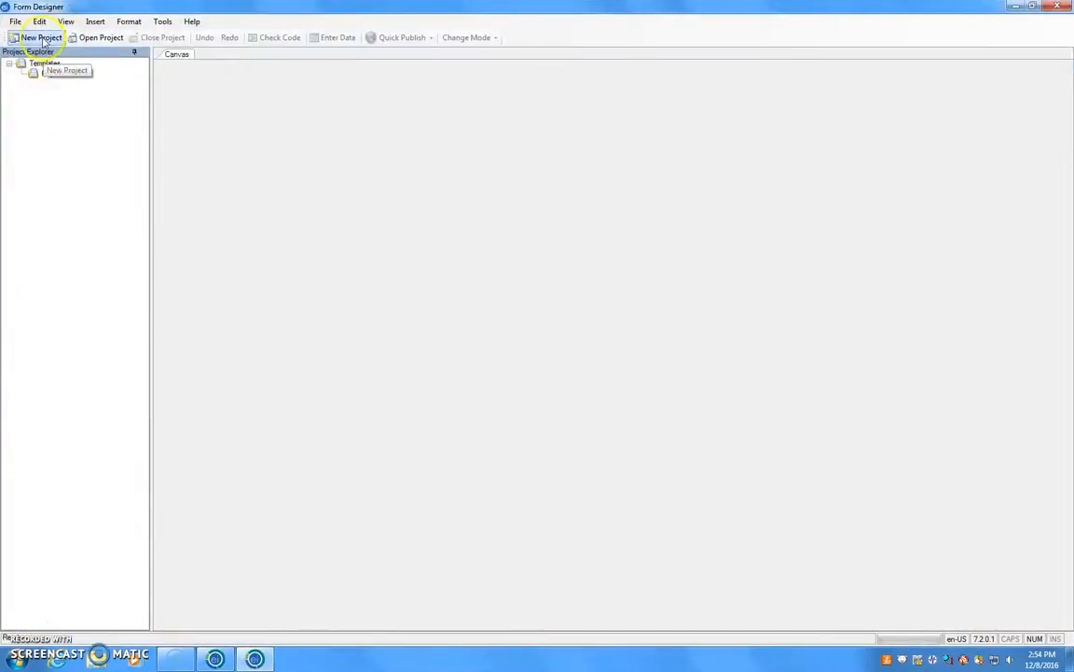
{"action": "left_click", "coordinate": [40, 37]}
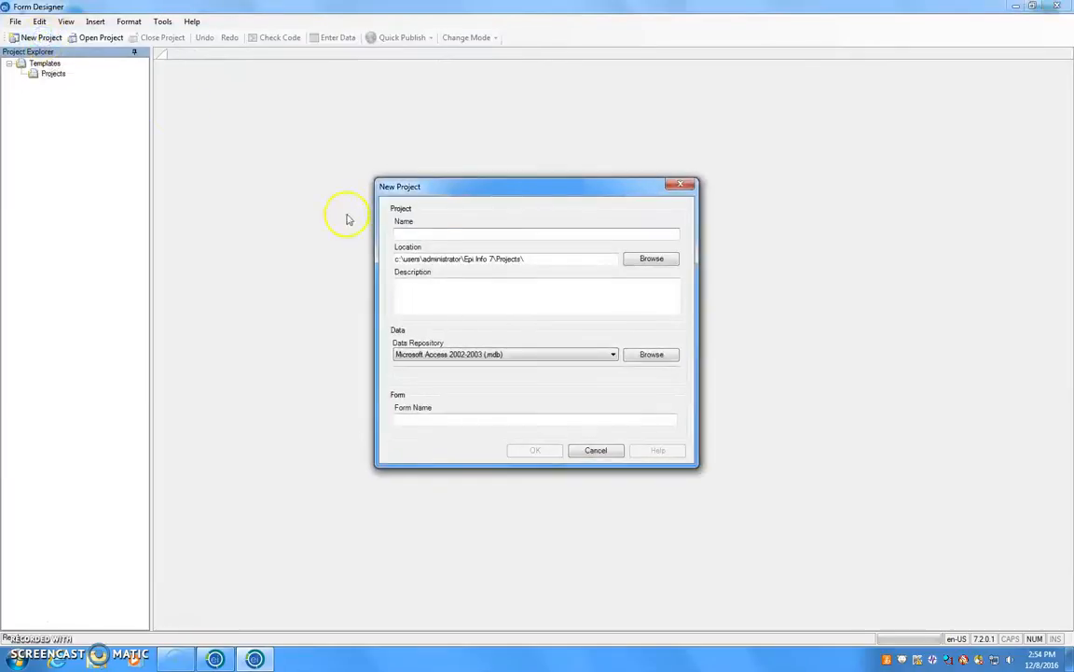
{"action": "type", "text": "Sal"}
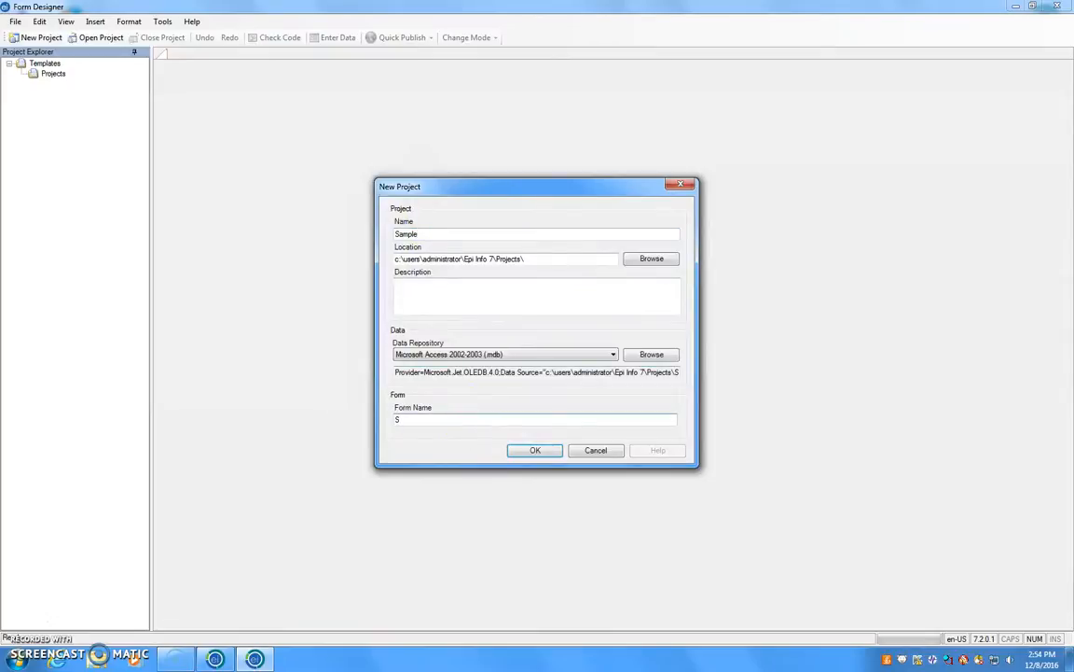
{"action": "type", "text": "ample"}
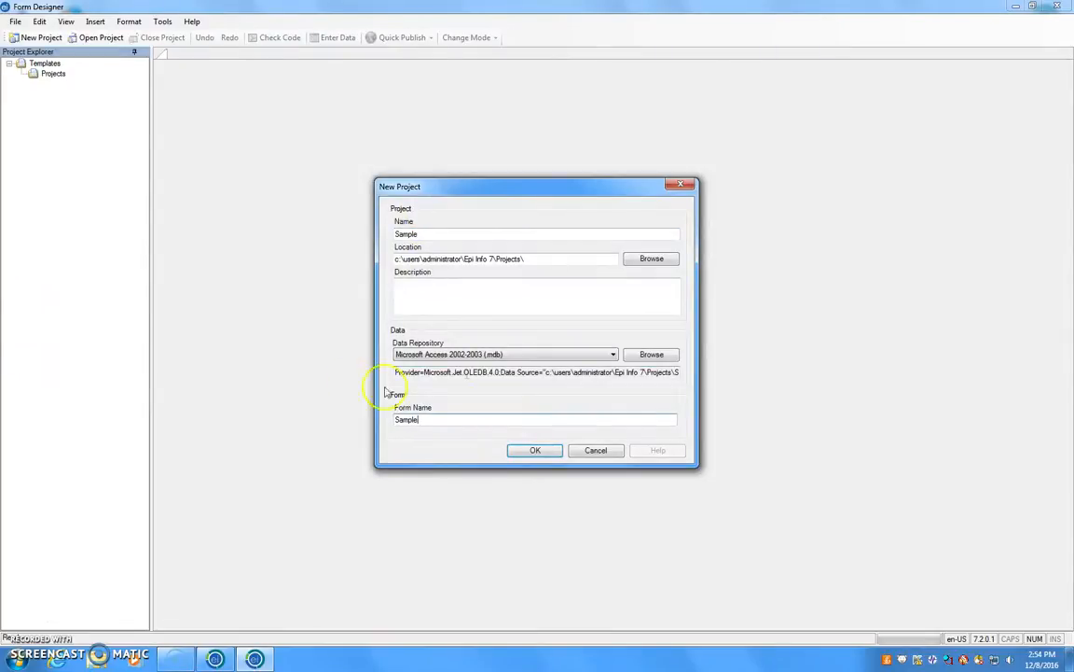
{"action": "left_click", "coordinate": [535, 449]}
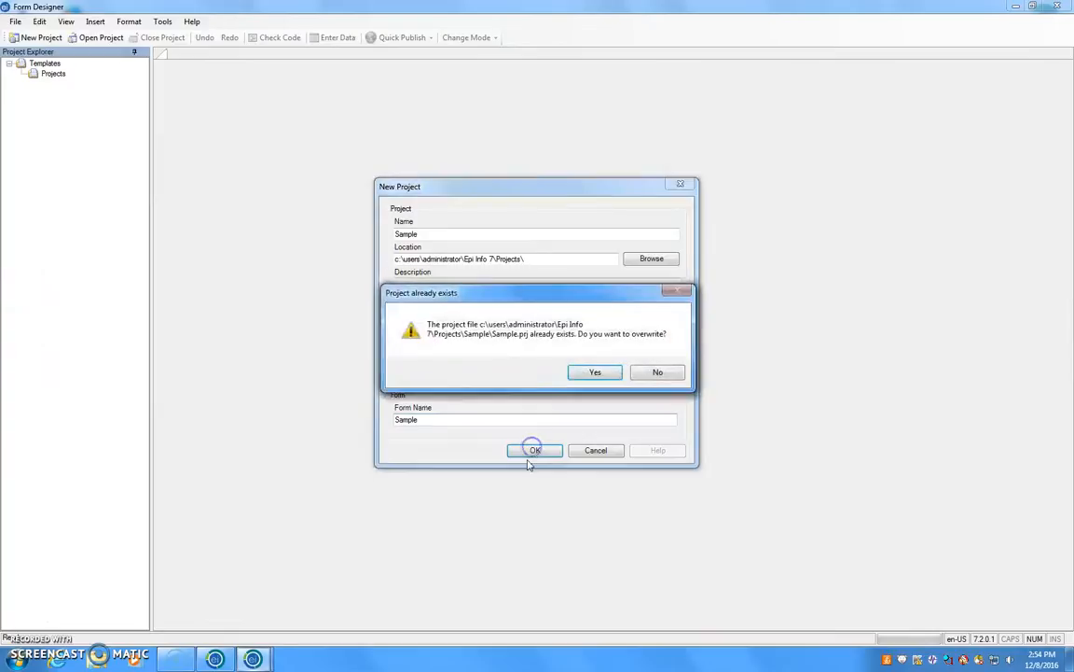
{"action": "left_click", "coordinate": [595, 371]}
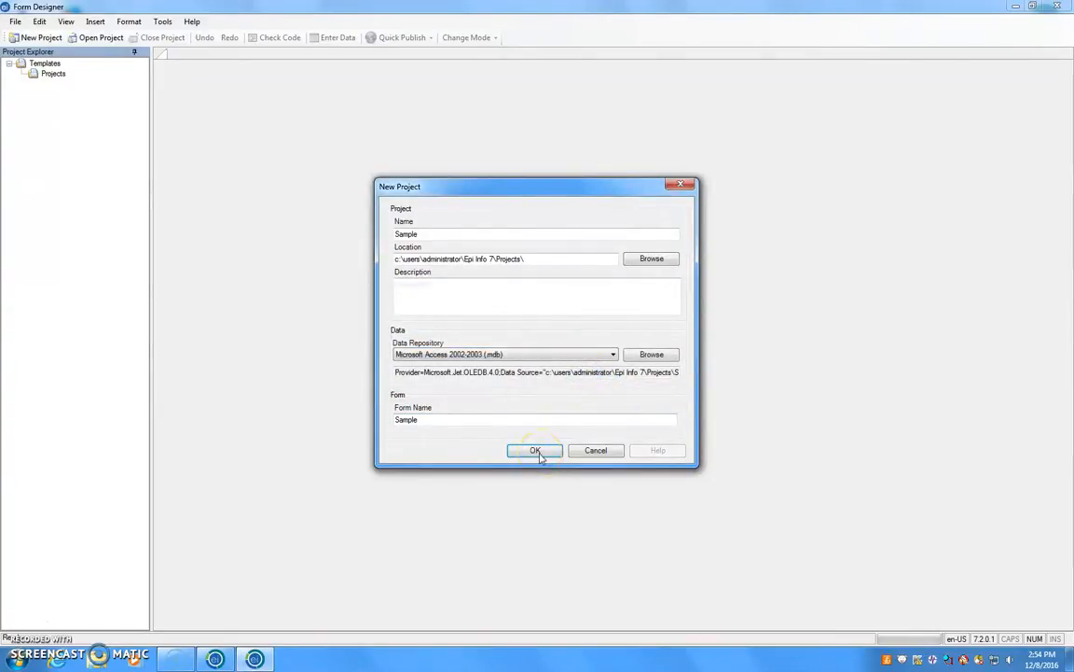
{"action": "left_click", "coordinate": [534, 451]}
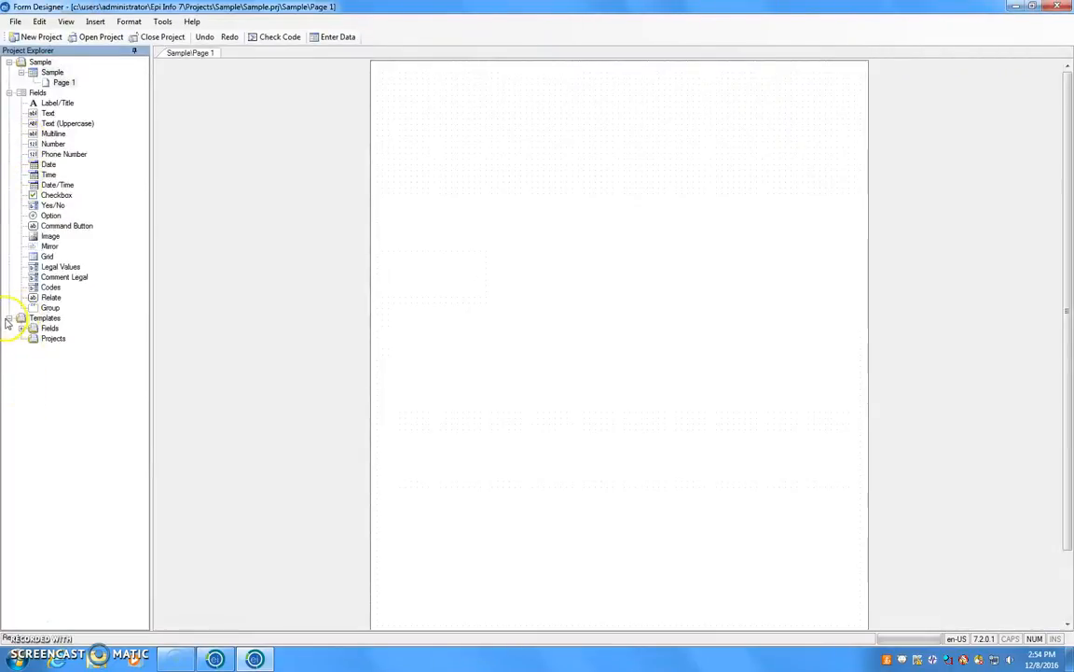
Step: Expand the saved field templates in Project Explorer
{"action": "left_click", "coordinate": [33, 327]}
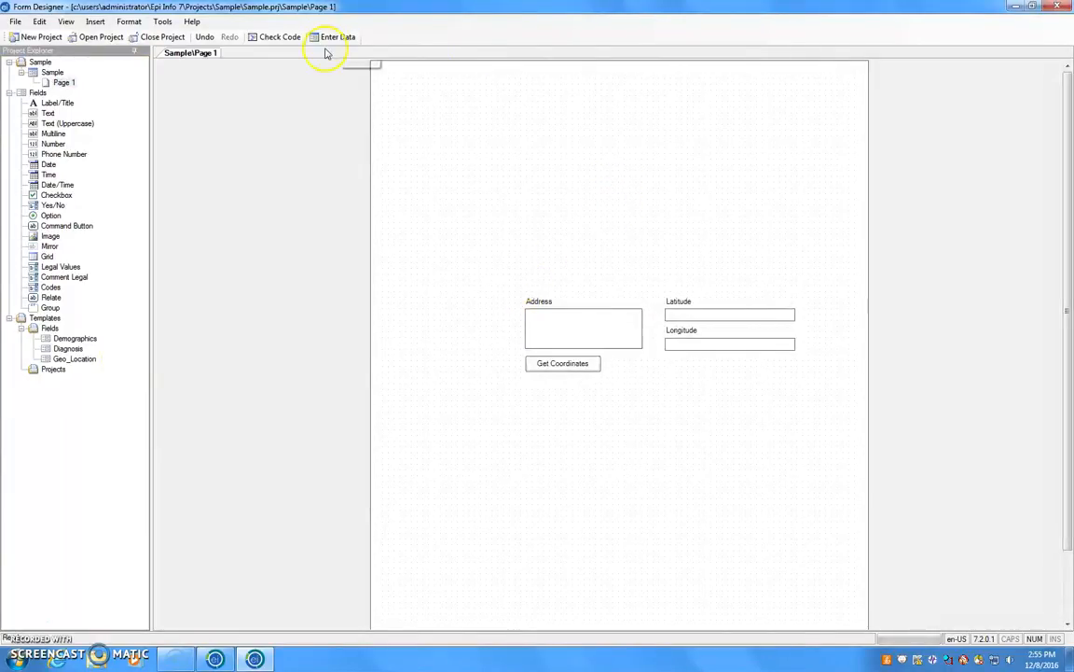
Step: Create the Sample data table with default name and starting ID, and open data entry
{"action": "left_click", "coordinate": [337, 36]}
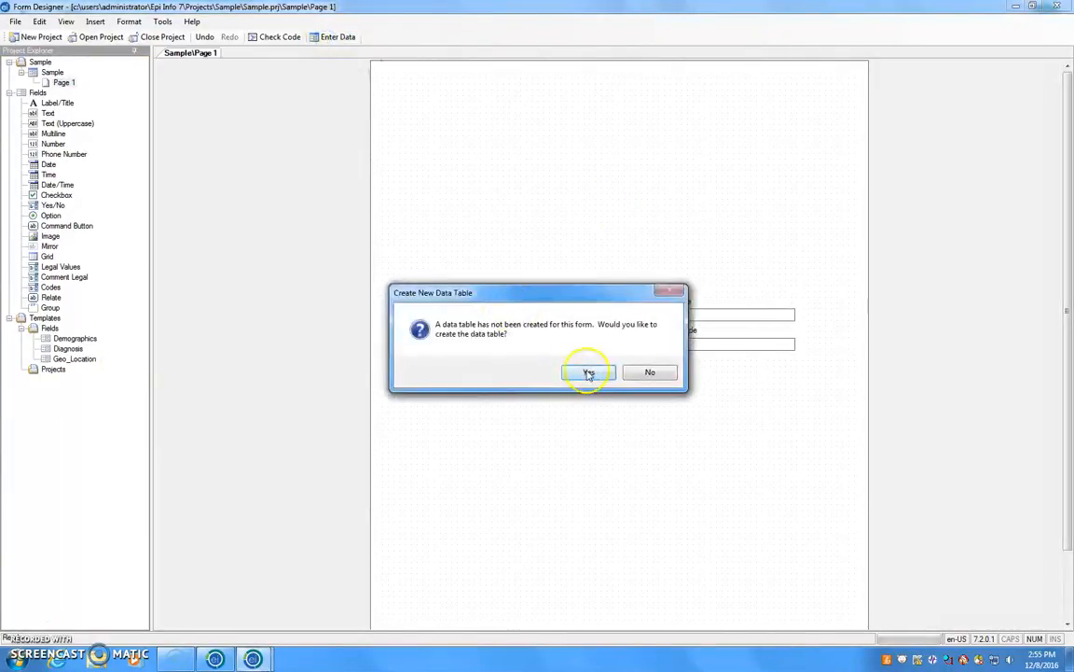
{"action": "left_click", "coordinate": [588, 371]}
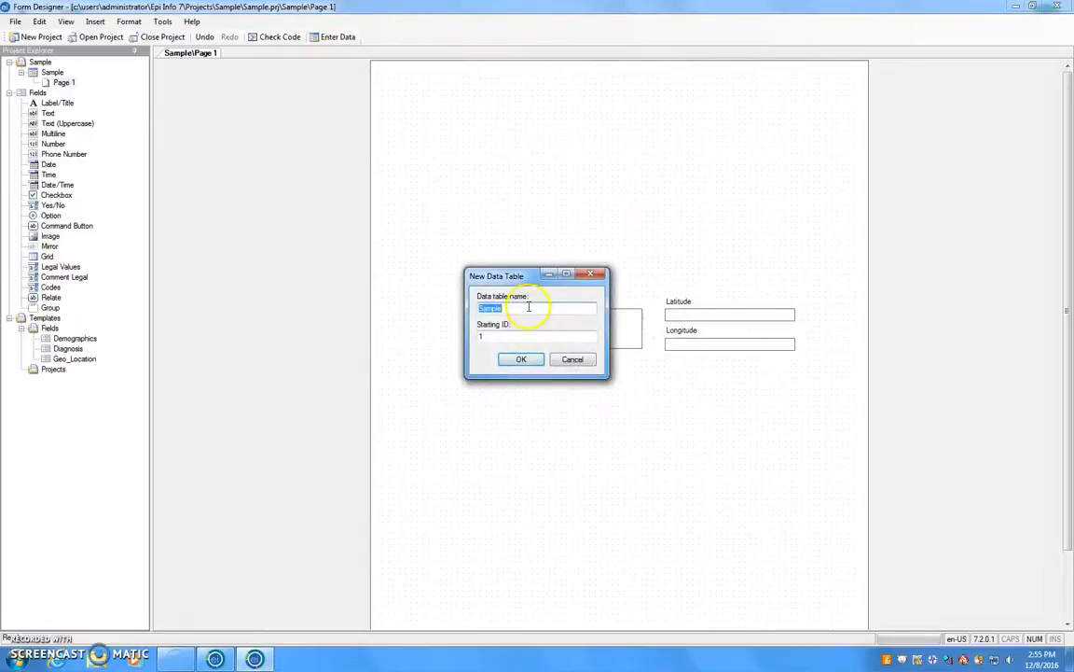
{"action": "left_click", "coordinate": [520, 359]}
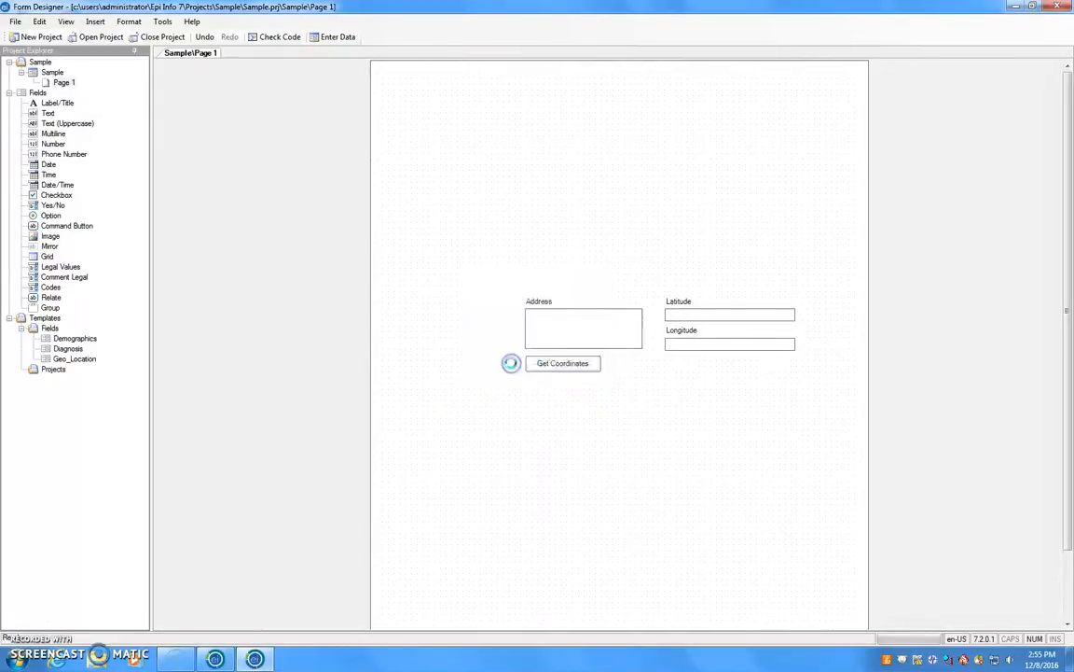
{"action": "left_click", "coordinate": [337, 37]}
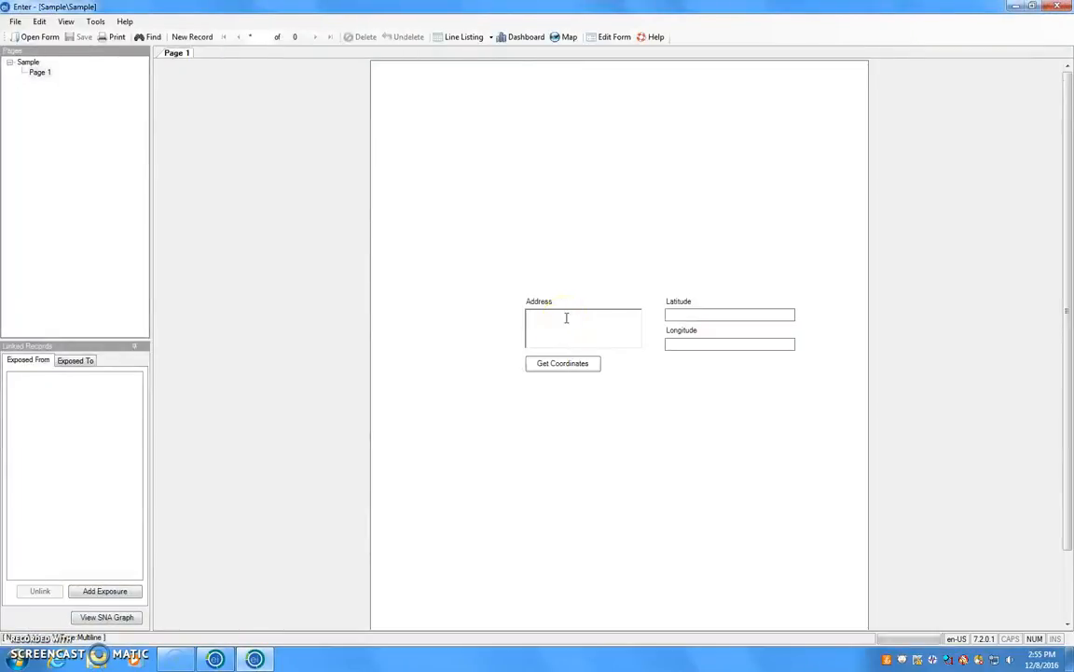
Step: Enter 66 George Street Charleston SC, accept its geocoded coordinates, and save the record
{"action": "type", "text": "1"}
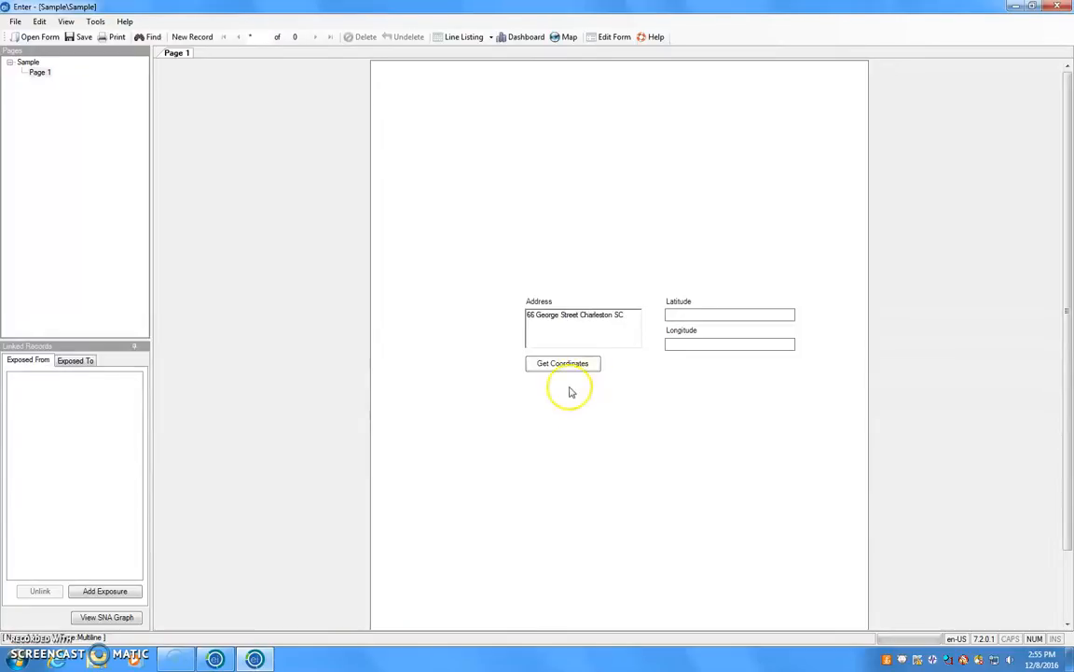
{"action": "left_click", "coordinate": [563, 363]}
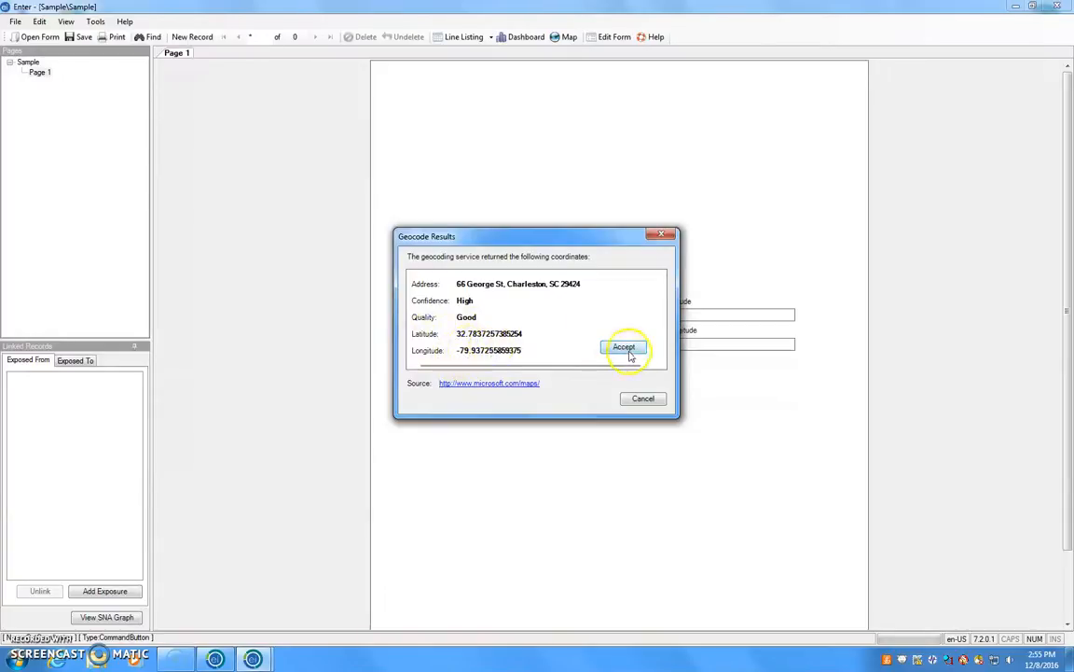
{"action": "left_click", "coordinate": [624, 347]}
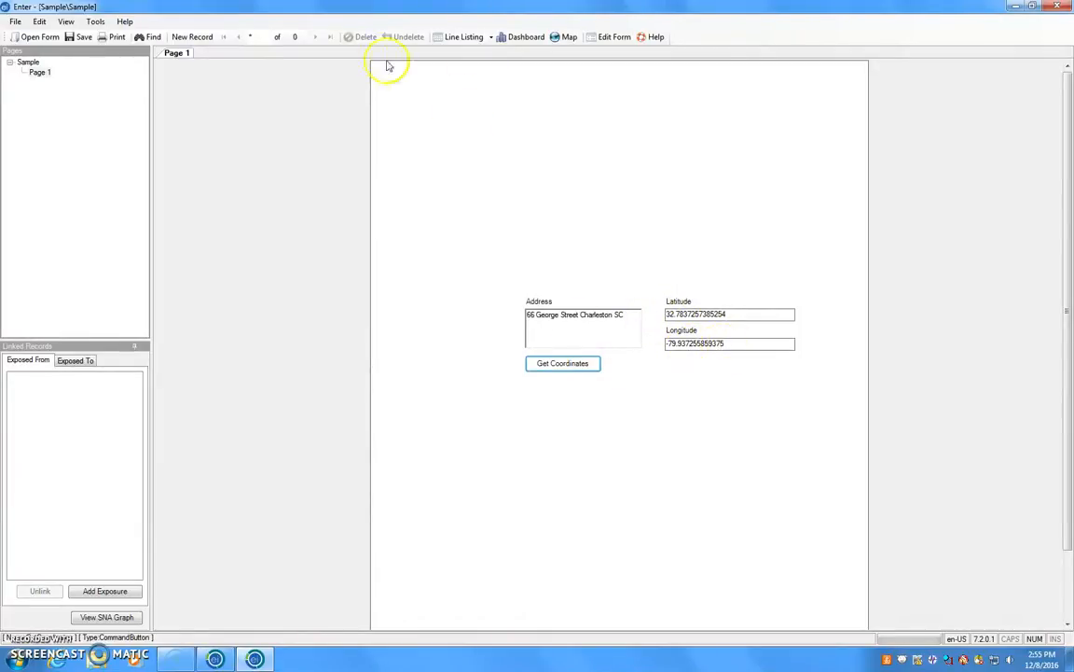
{"action": "left_click", "coordinate": [193, 37]}
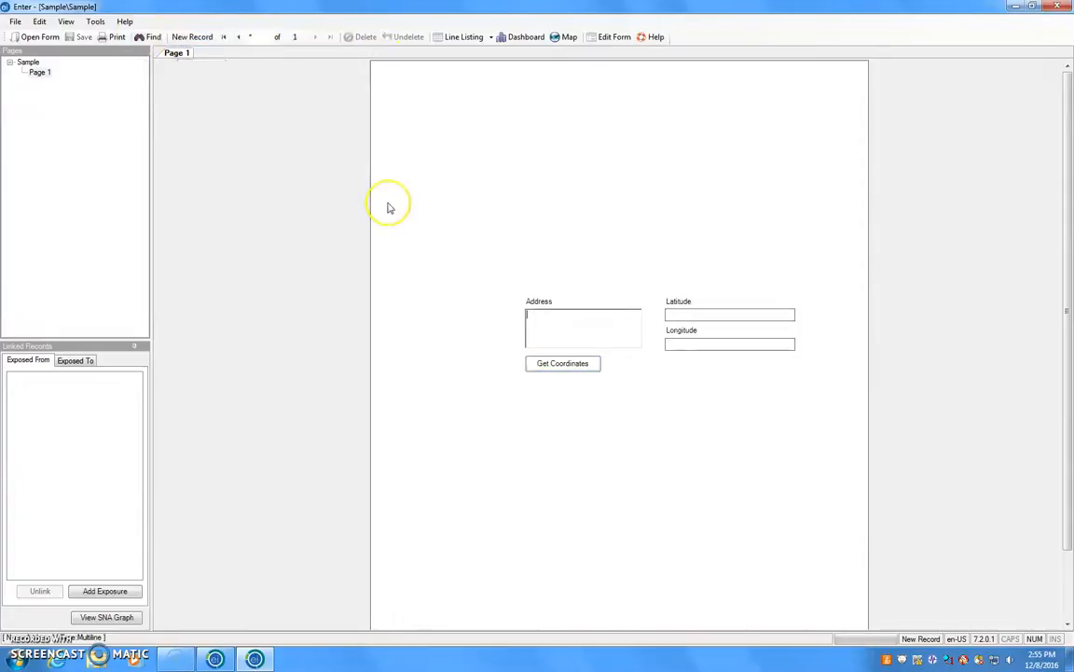
{"action": "mouse_move", "coordinate": [530, 253]}
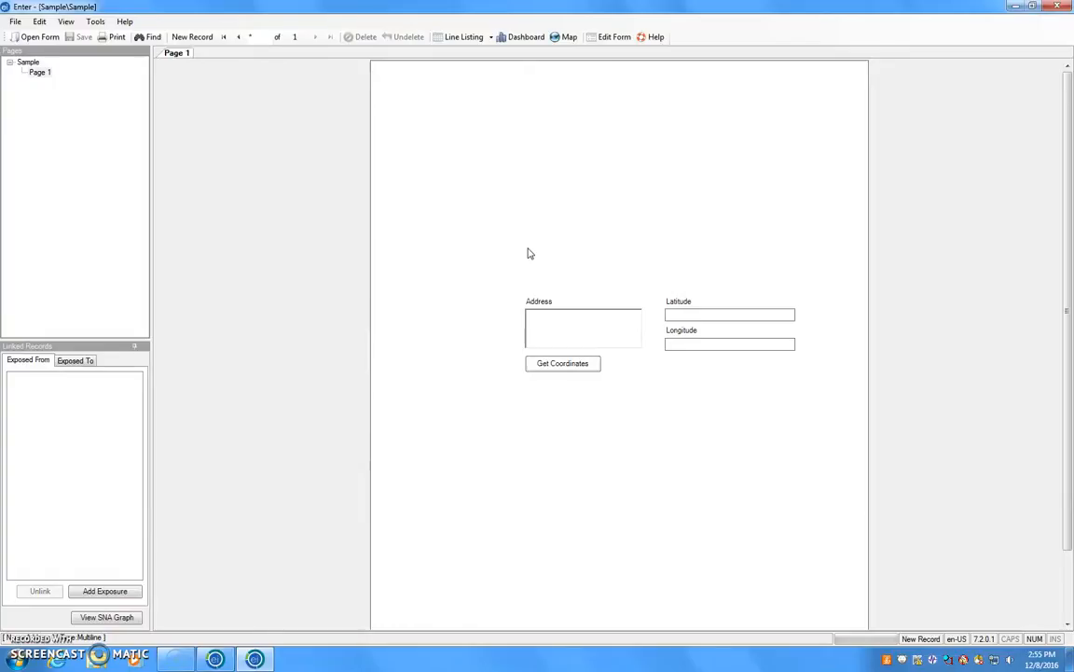
{"action": "type", "text": "1244"}
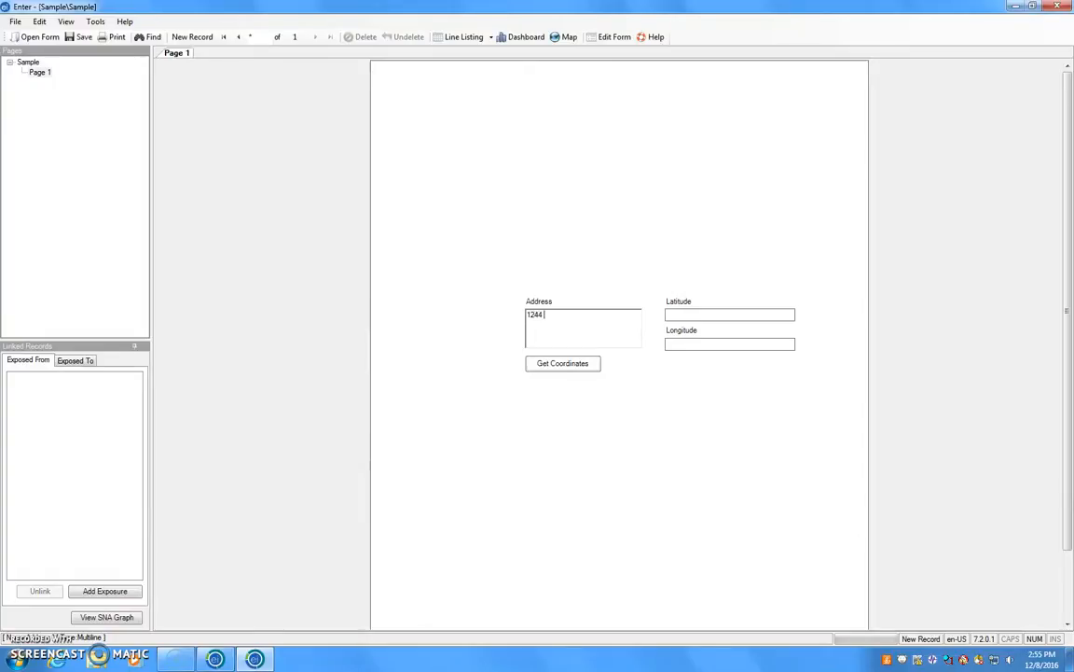
{"action": "type", "text": "BlossomS"}
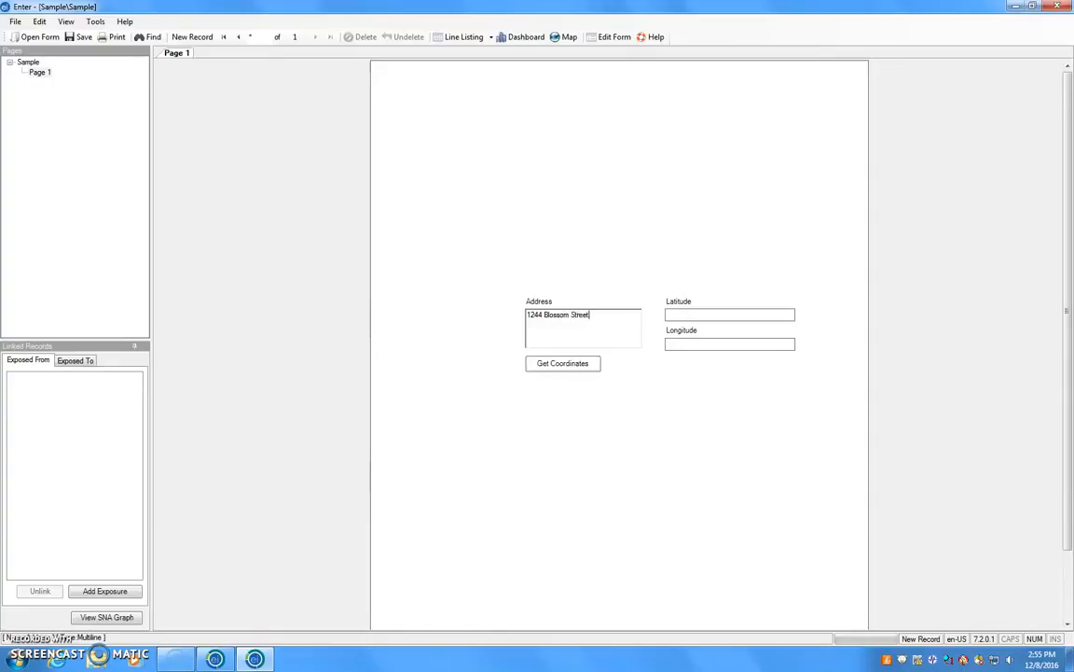
{"action": "type", "text": "Columbia S"}
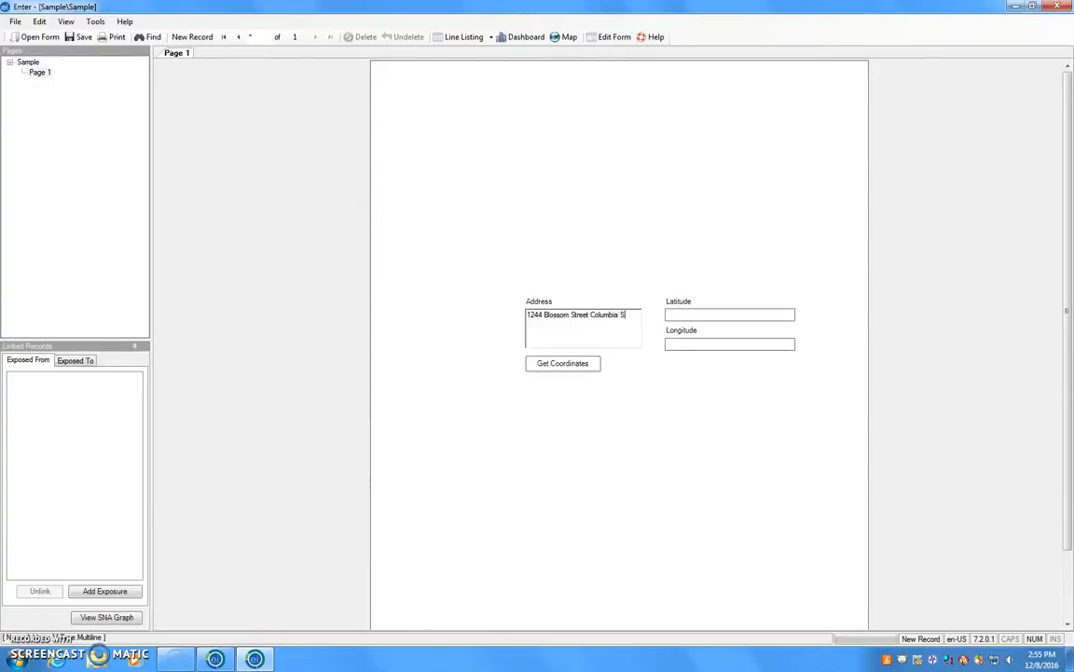
{"action": "left_click", "coordinate": [562, 362]}
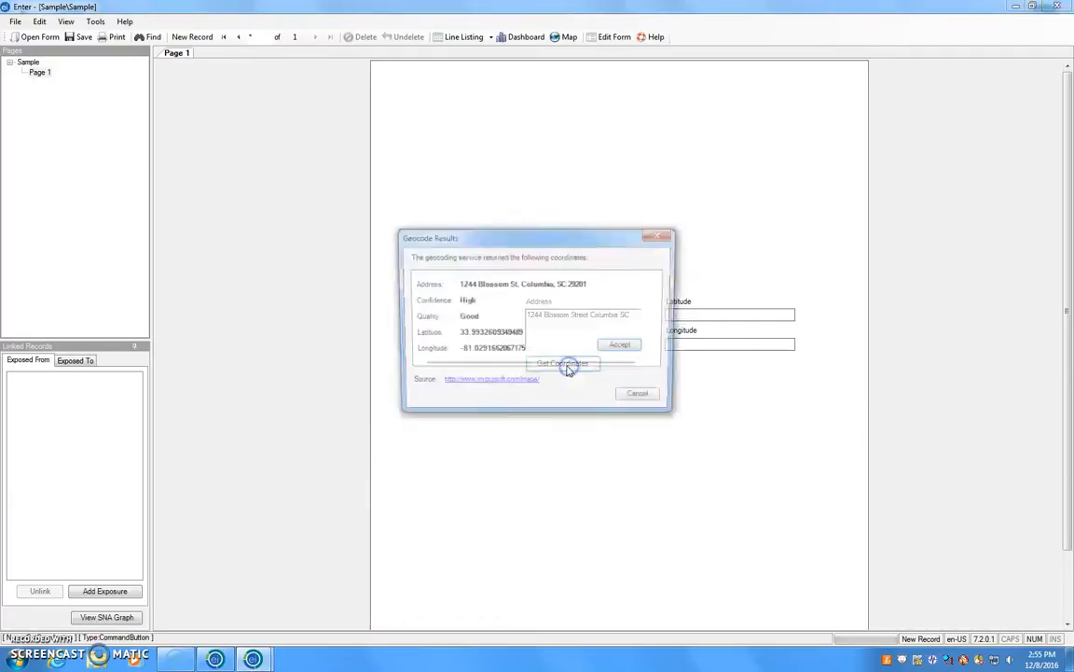
{"action": "left_click", "coordinate": [619, 344]}
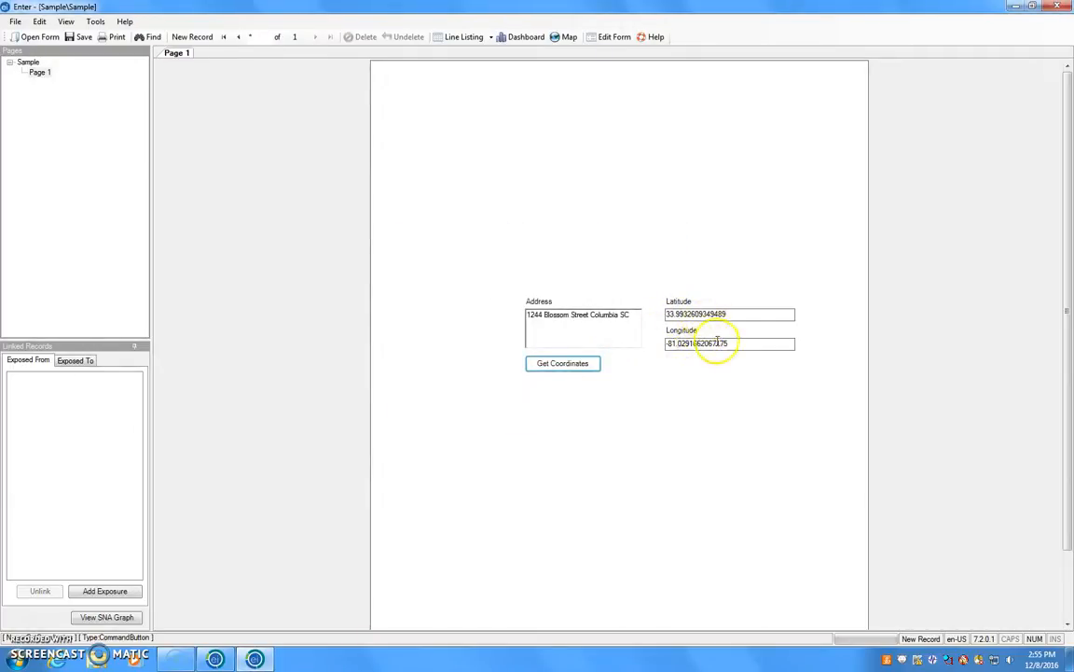
{"action": "left_click", "coordinate": [192, 37]}
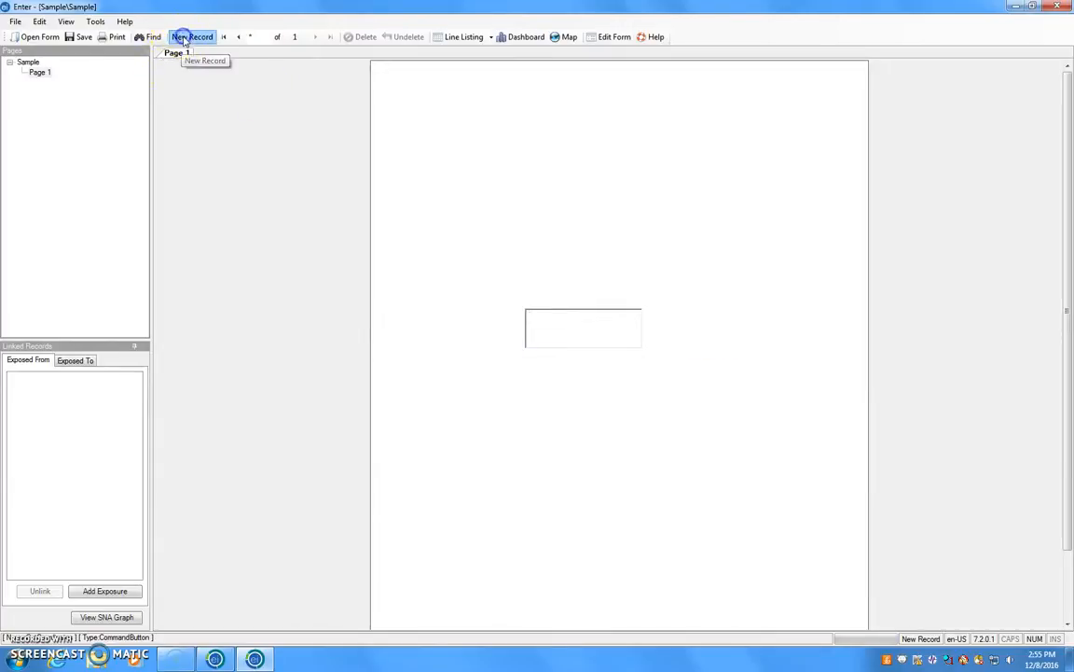
Step: Enter 3300 Poinsett Highway, accept its geocoded coordinates, and save the record
{"action": "left_click", "coordinate": [193, 36]}
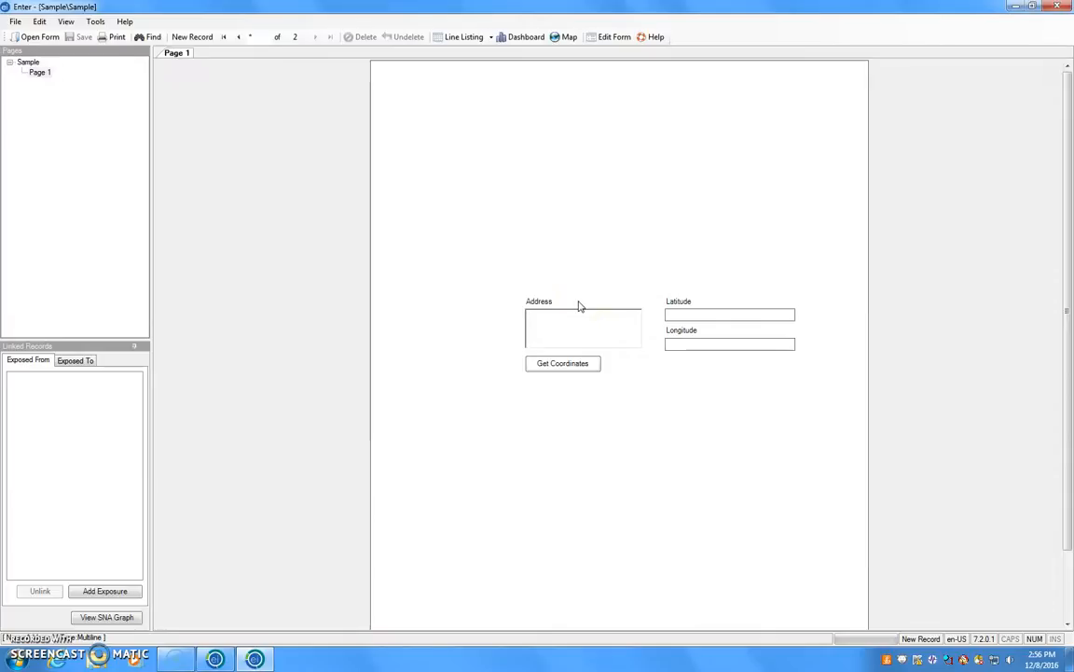
{"action": "type", "text": "3300"}
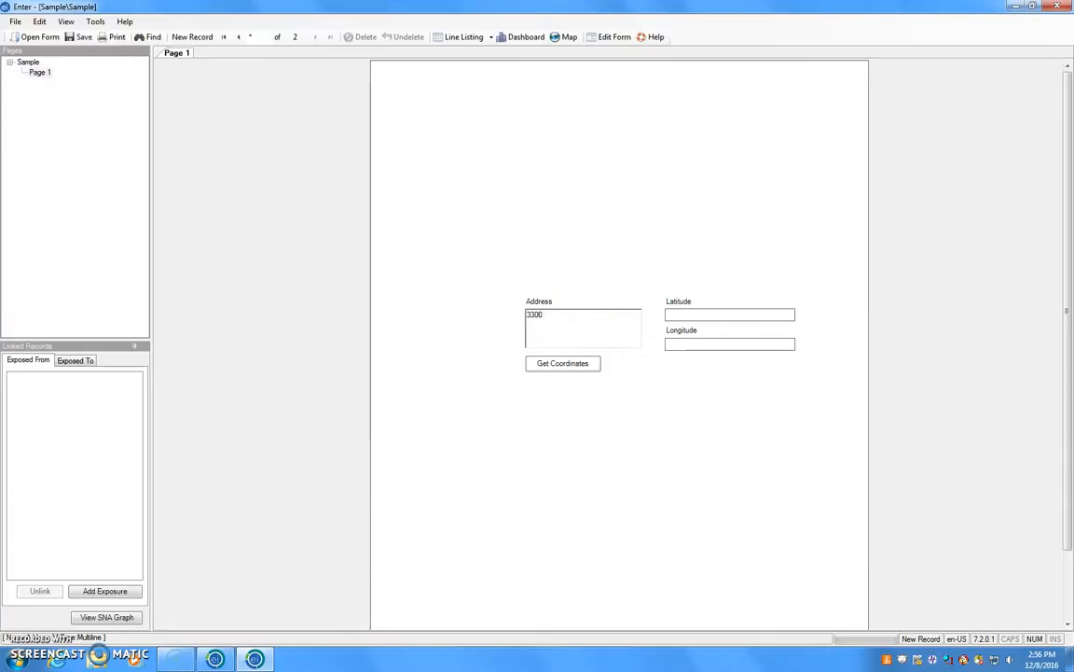
{"action": "type", "text": "Poinsett"}
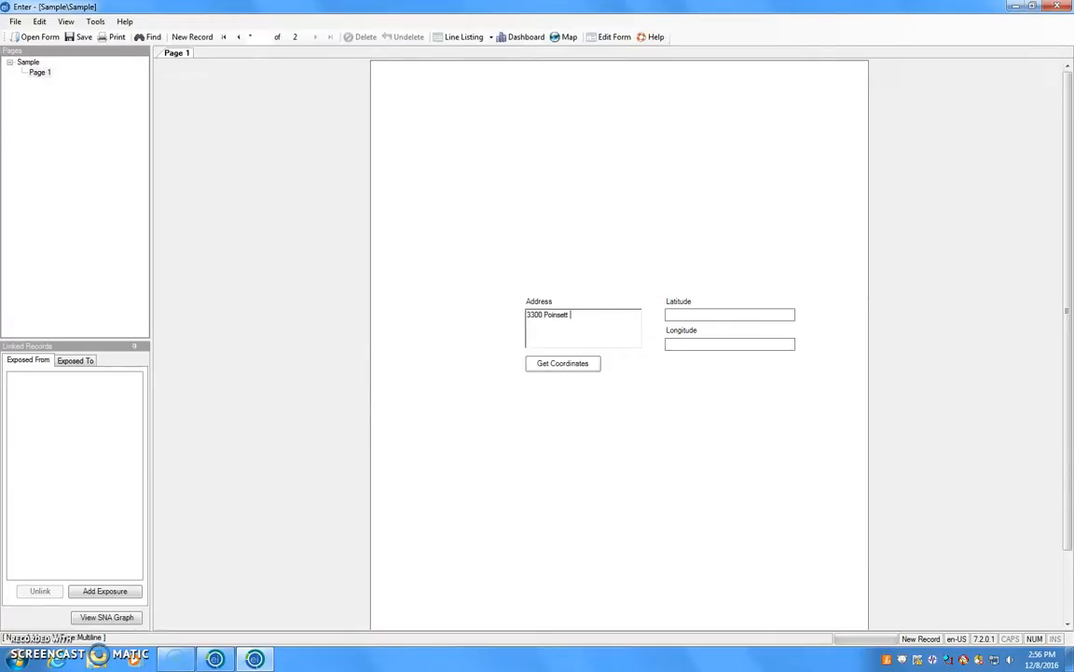
{"action": "type", "text": "Highway"}
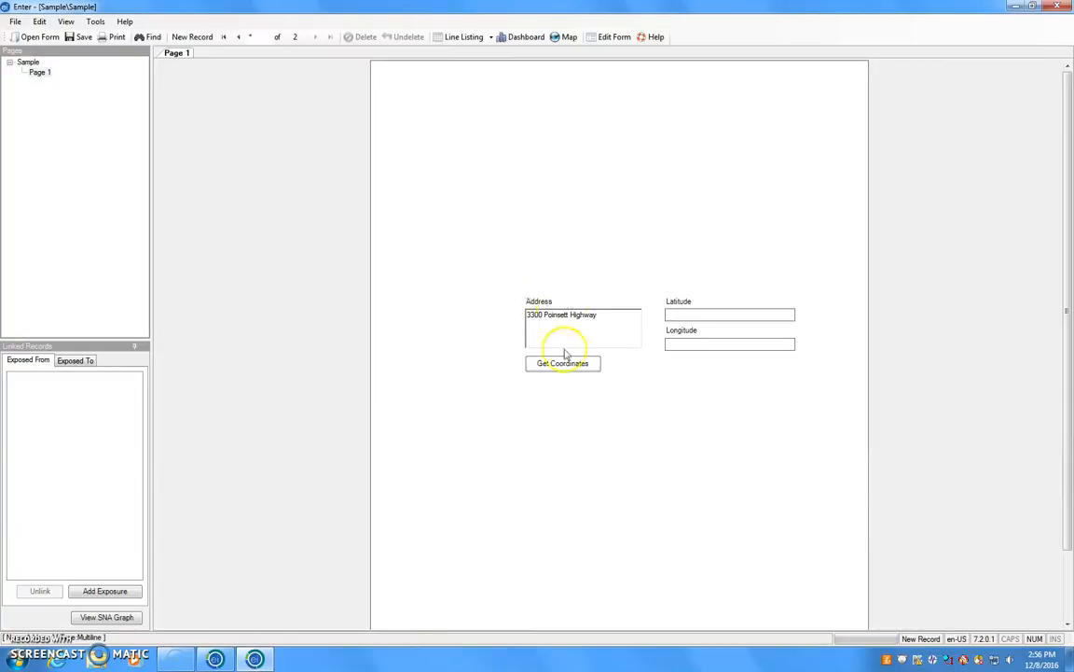
{"action": "left_click", "coordinate": [563, 363]}
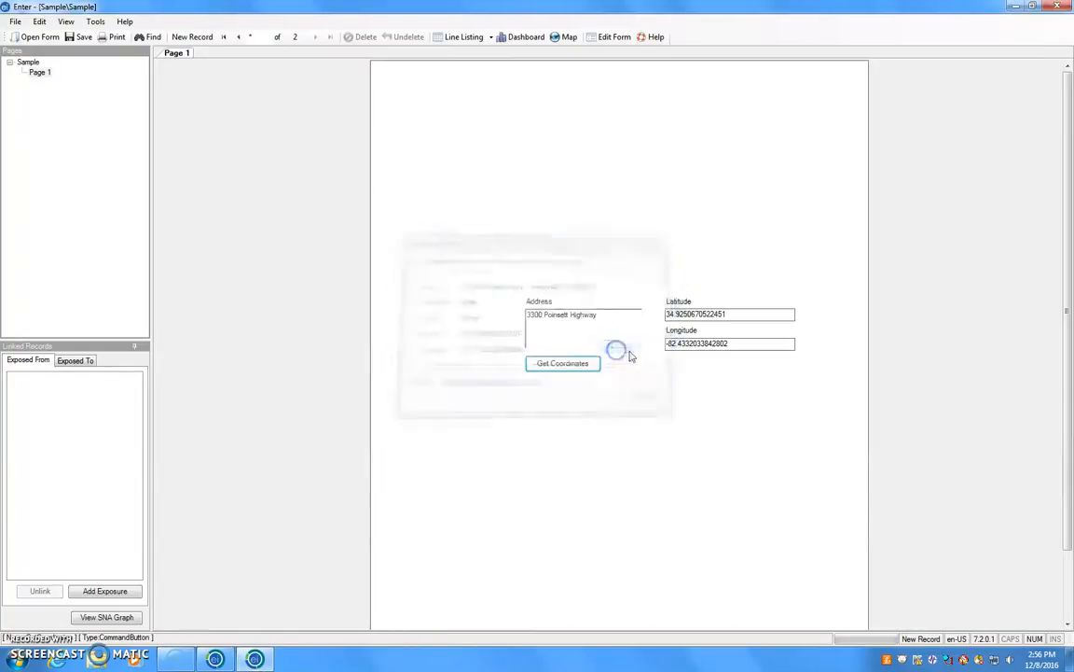
{"action": "left_click", "coordinate": [192, 36]}
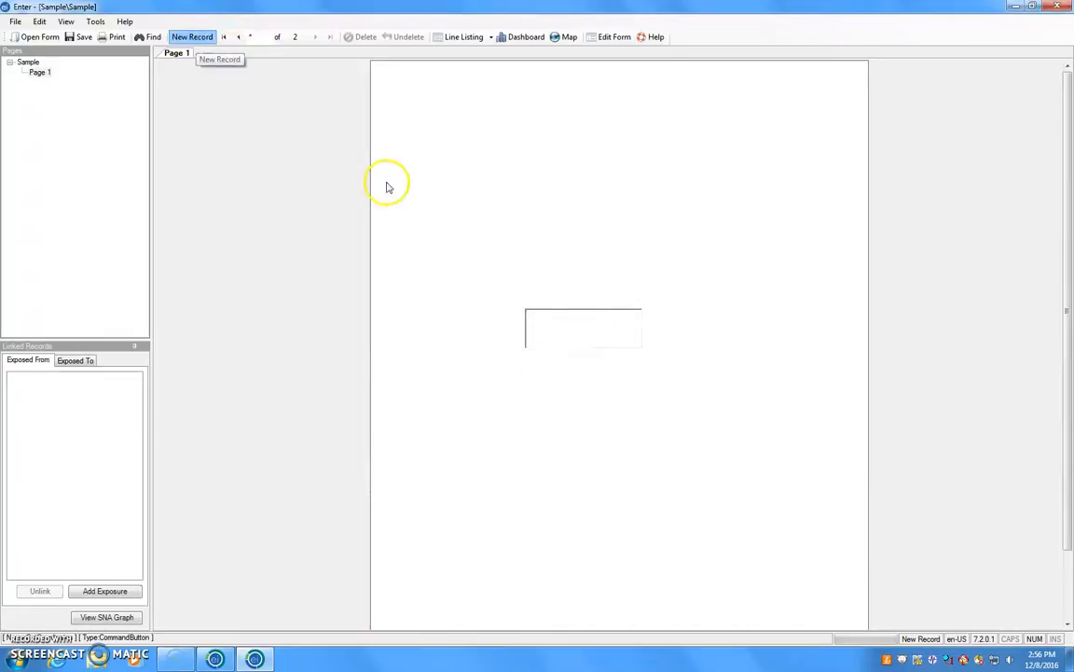
{"action": "left_click", "coordinate": [193, 36]}
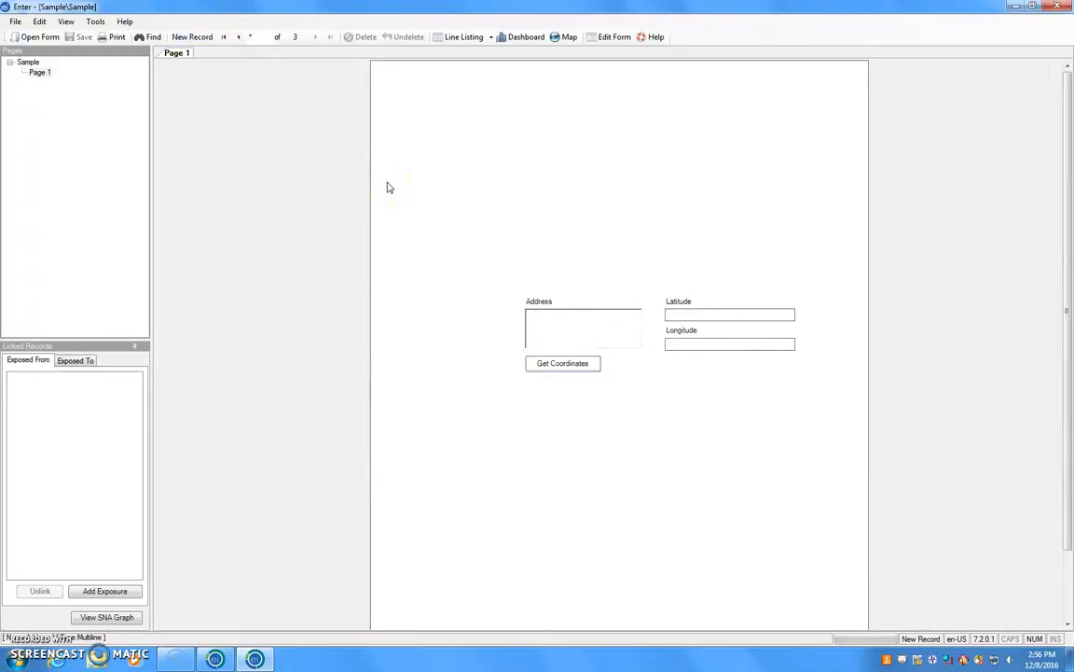
Step: Open the records map and choose to add a Case Cluster layer
{"action": "left_click", "coordinate": [569, 37]}
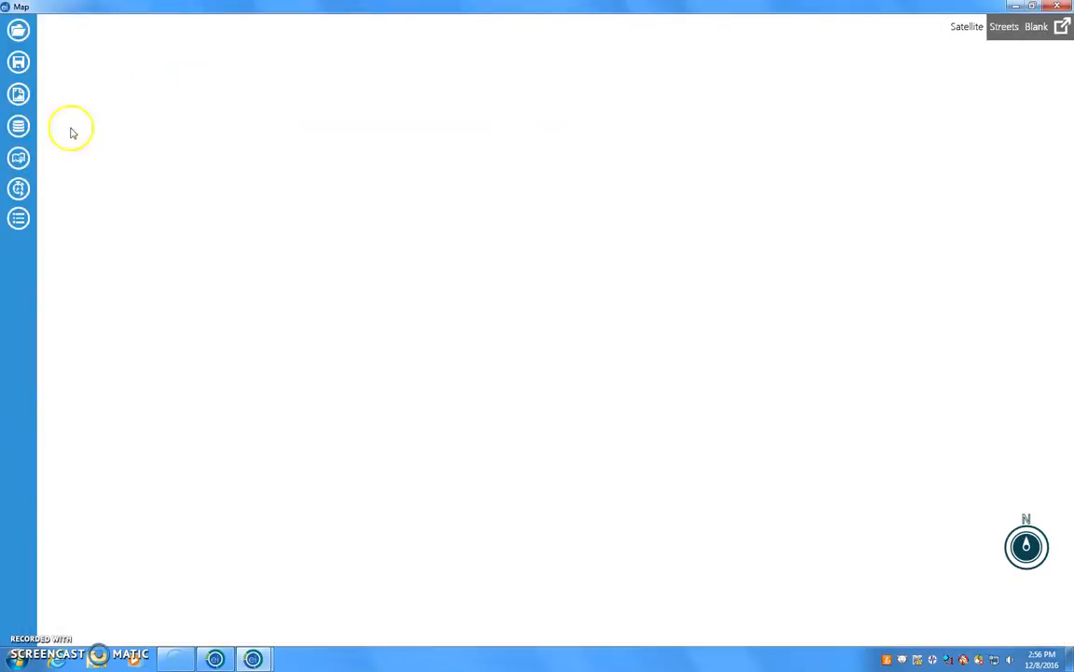
{"action": "left_click", "coordinate": [17, 126]}
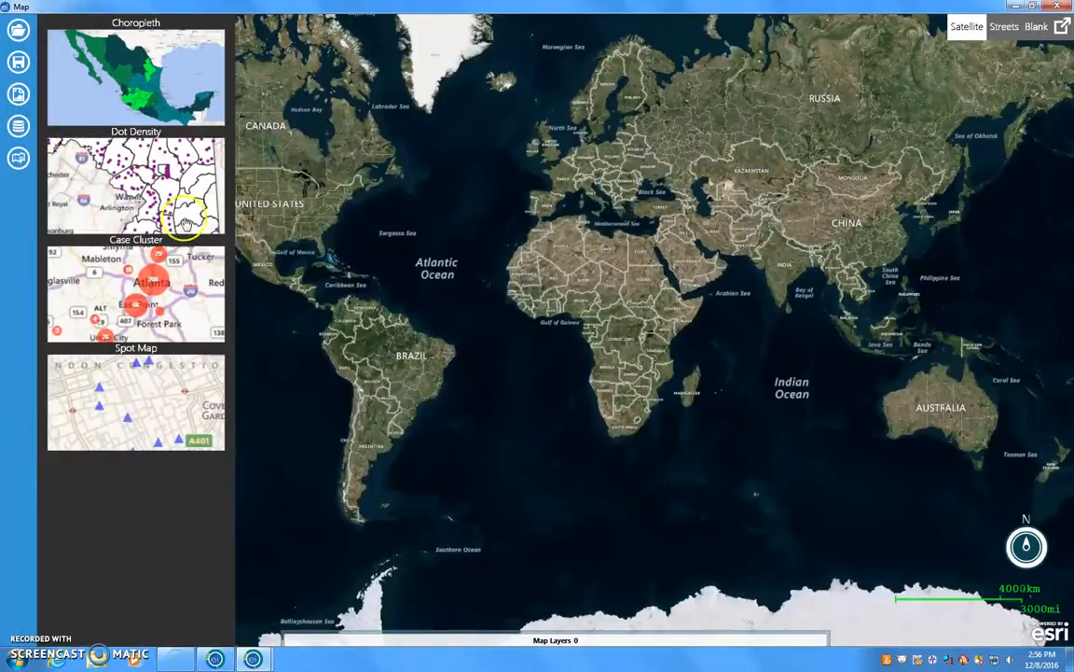
{"action": "left_click", "coordinate": [136, 294]}
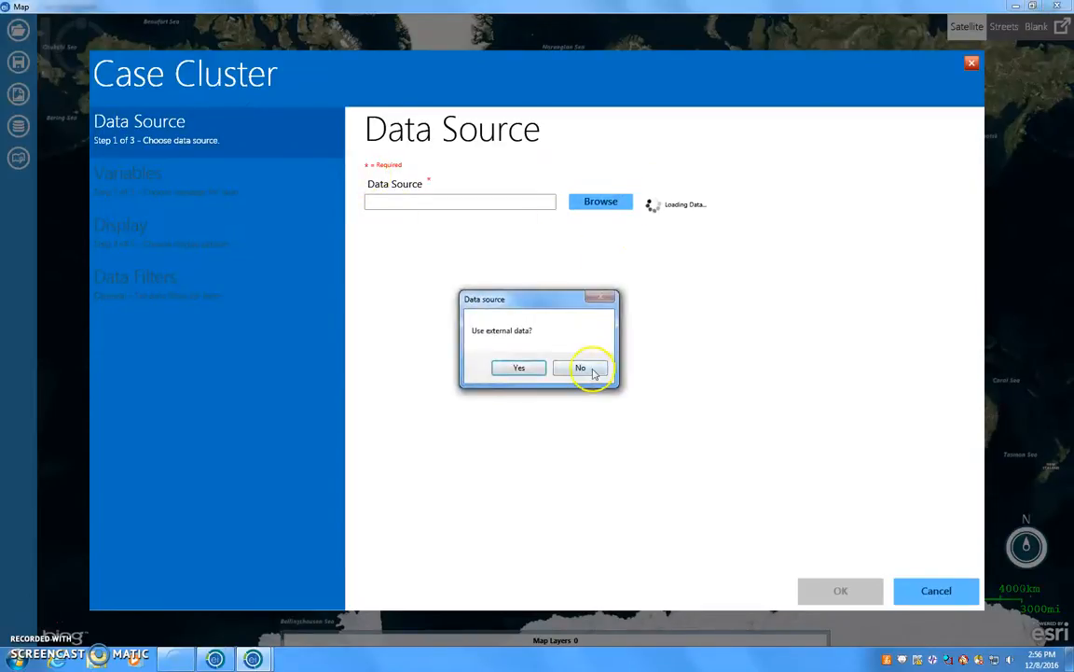
Step: Build the cluster layer from form data with Latitude/Longitude, legend 'Map', yellow points
{"action": "left_click", "coordinate": [581, 367]}
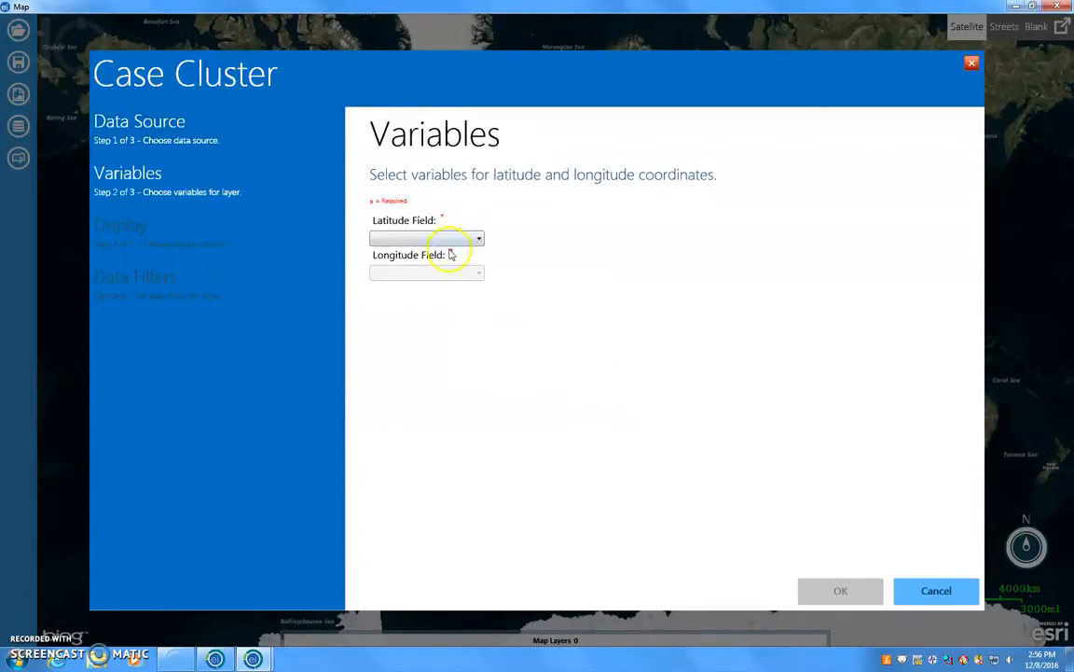
{"action": "left_click", "coordinate": [426, 237]}
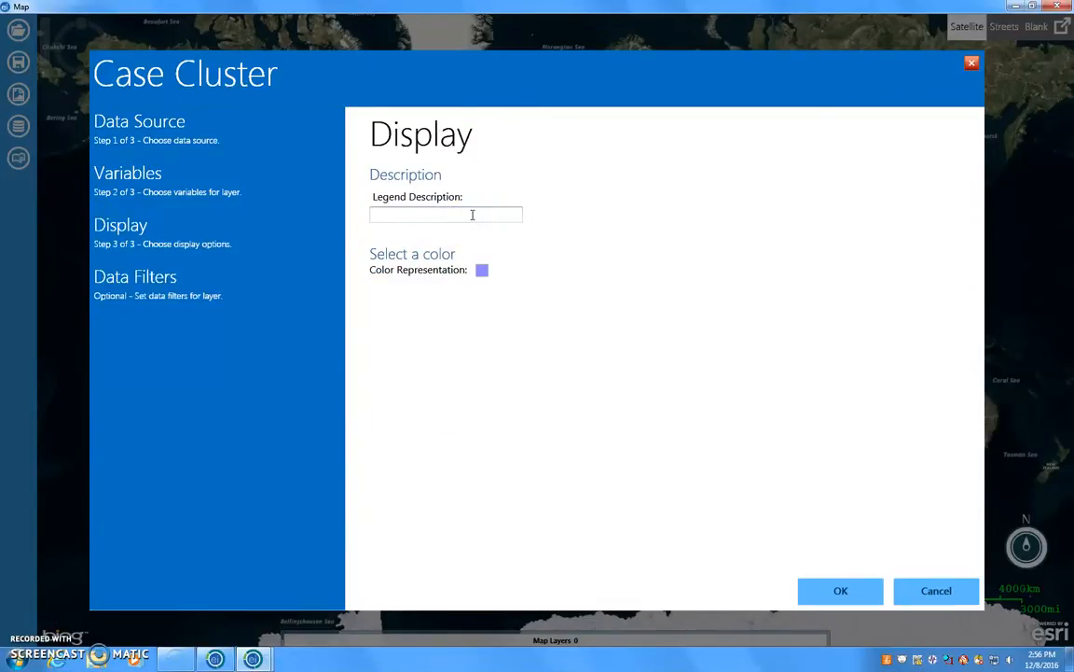
{"action": "type", "text": "Map"}
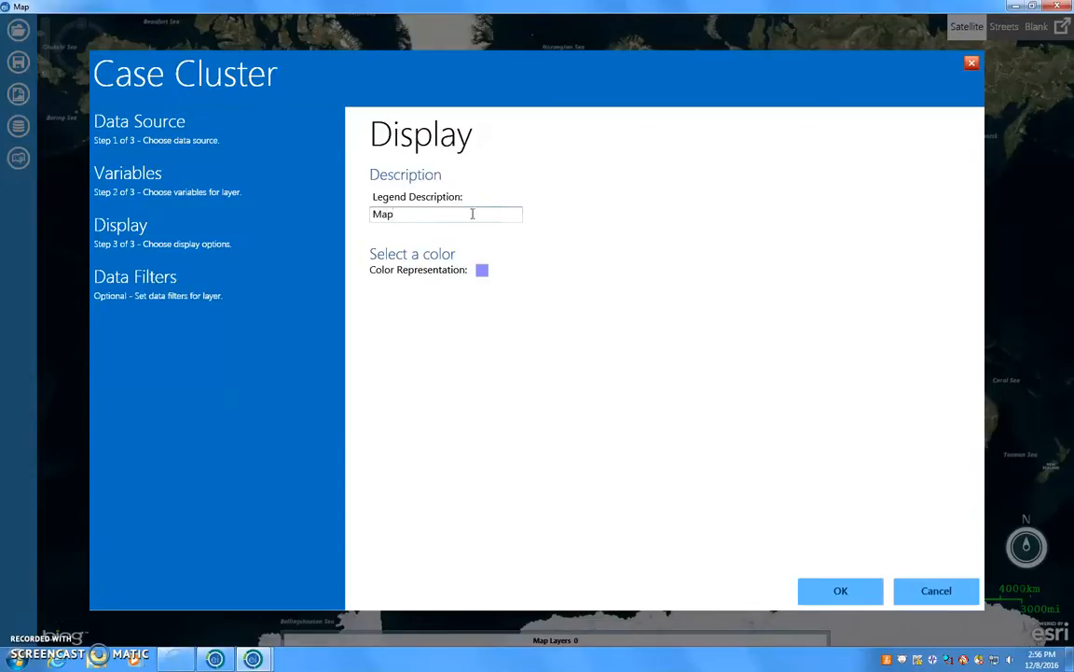
{"action": "left_click", "coordinate": [481, 269]}
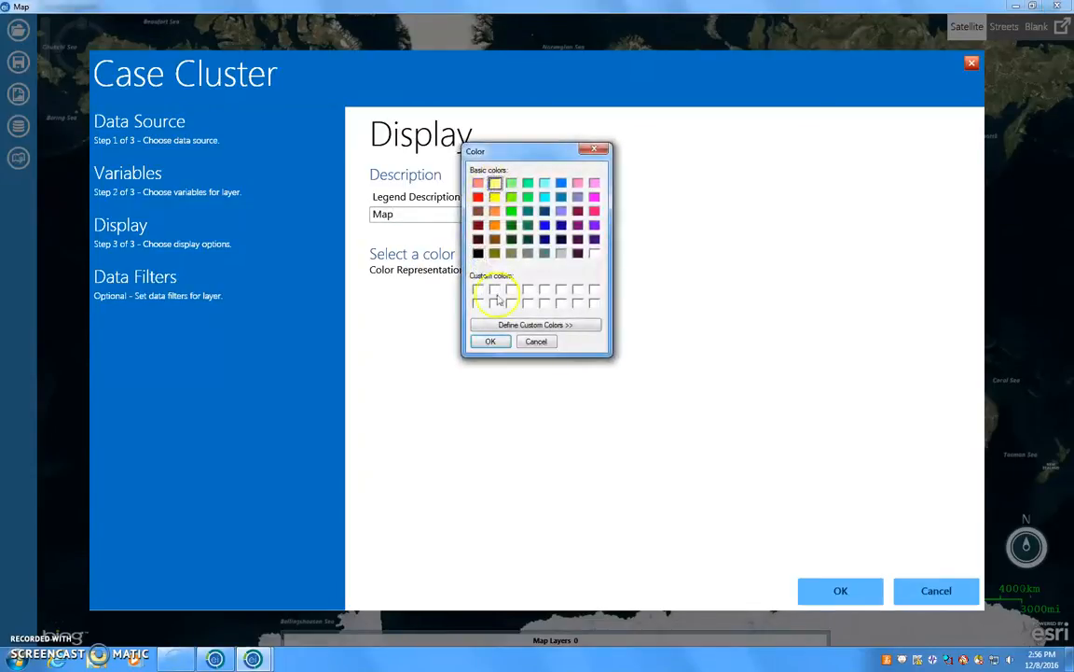
{"action": "left_click", "coordinate": [491, 341]}
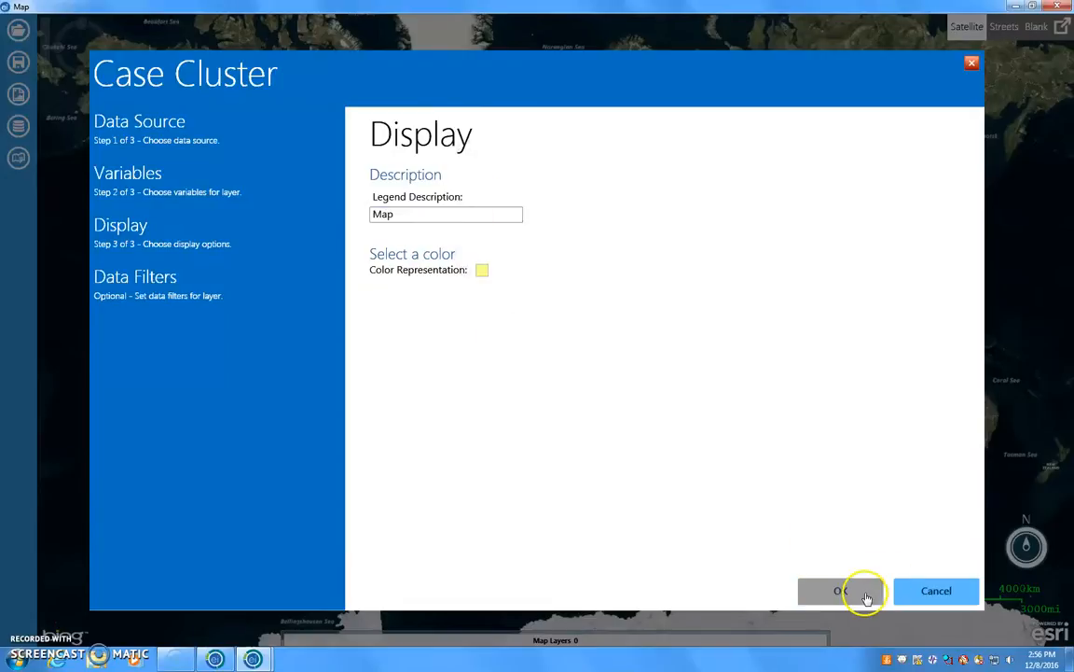
{"action": "left_click", "coordinate": [838, 590]}
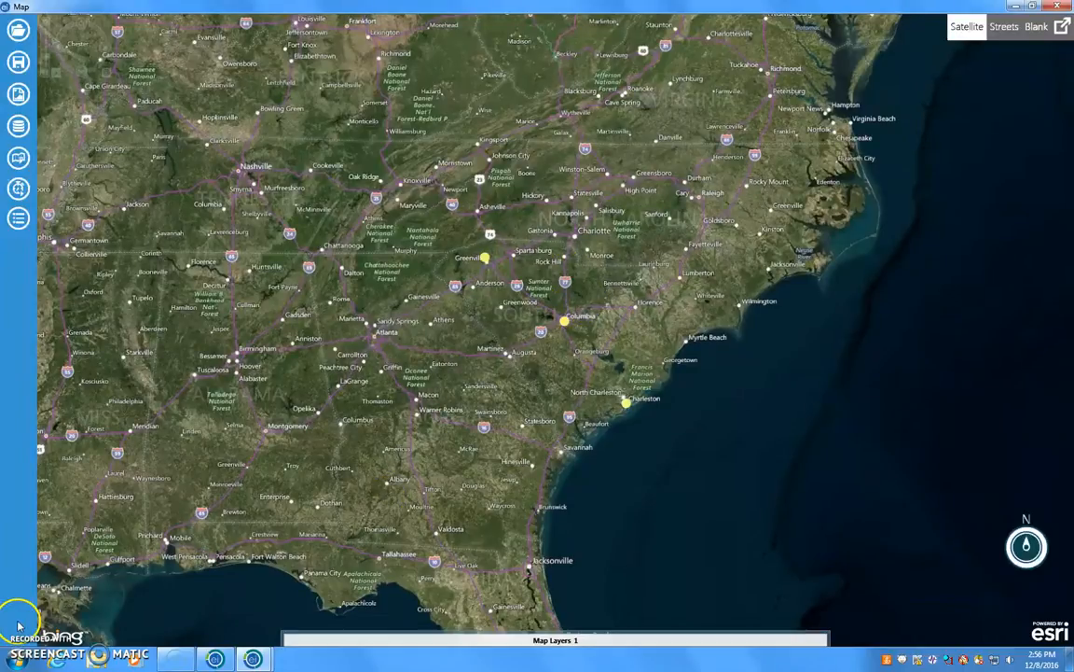
{"action": "mouse_move", "coordinate": [182, 634]}
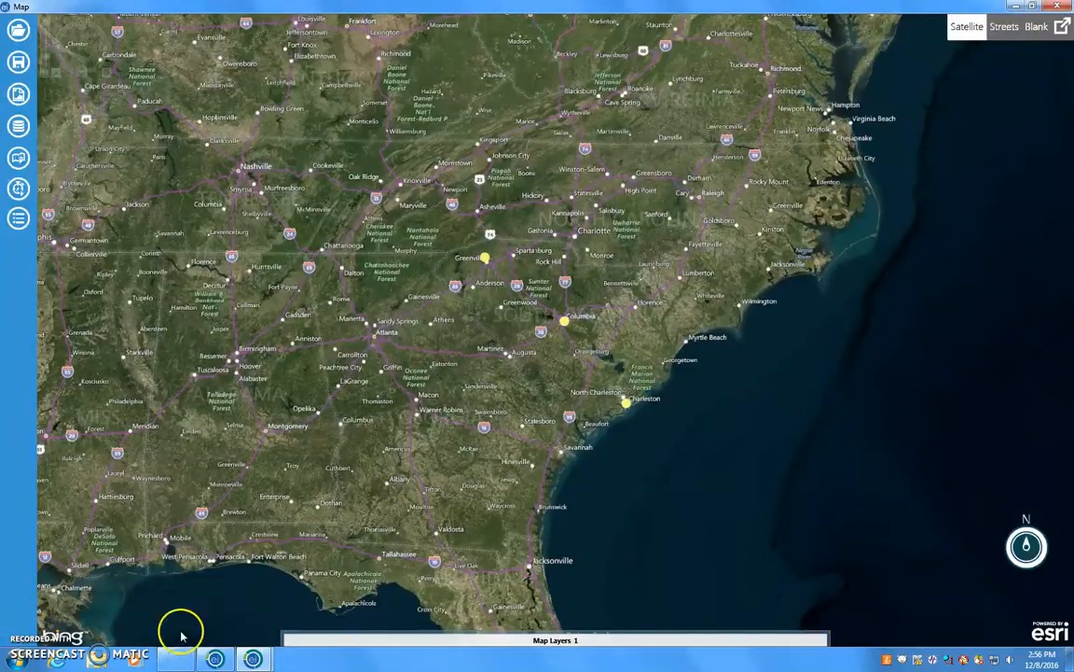